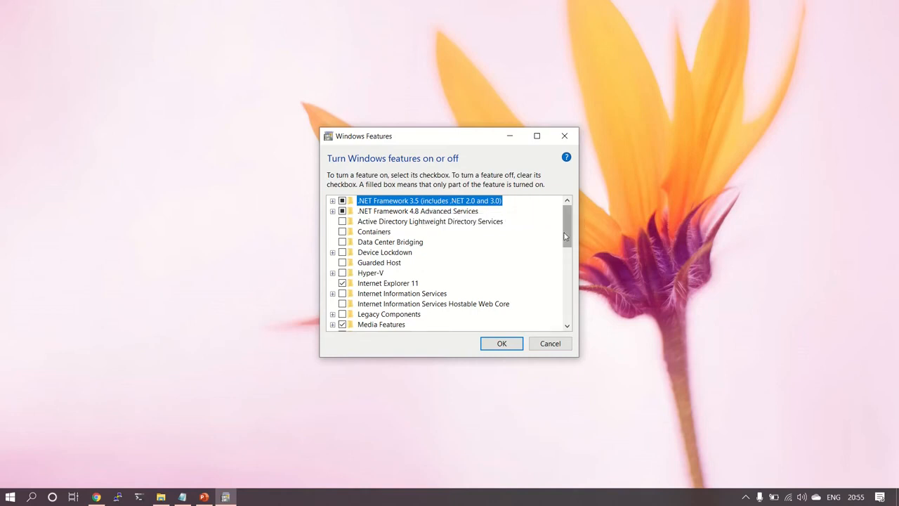
# - Untick Virtual Machine Platform and Windows Subsystem for Linux further down the feature list
pyautogui.scroll(-3)
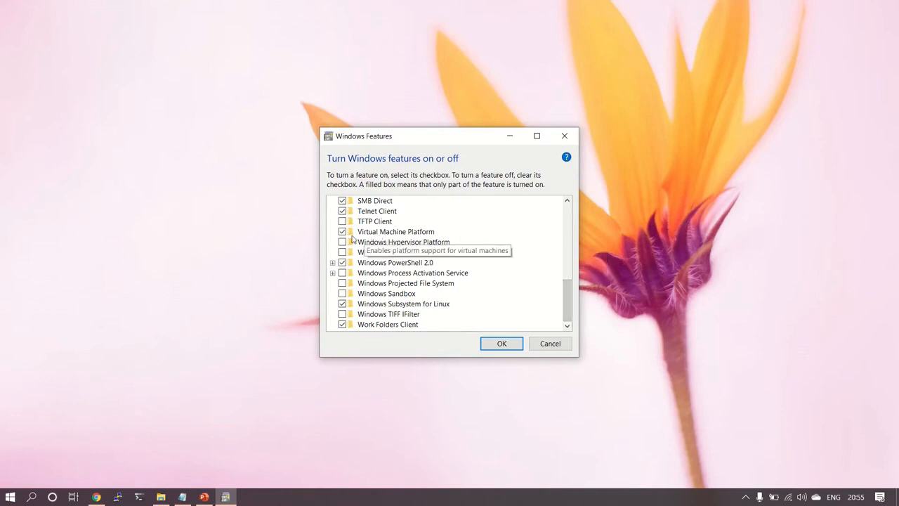
pyautogui.moveTo(360, 246)
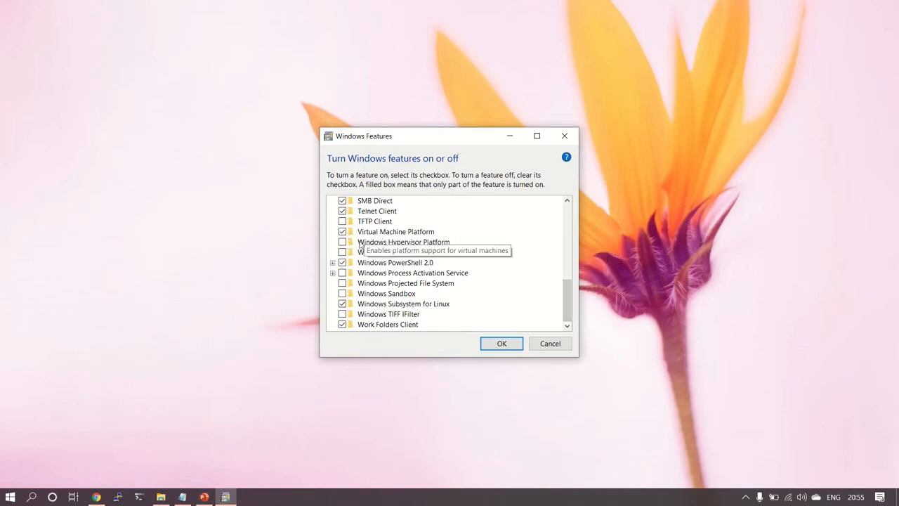
pyautogui.moveTo(403, 304)
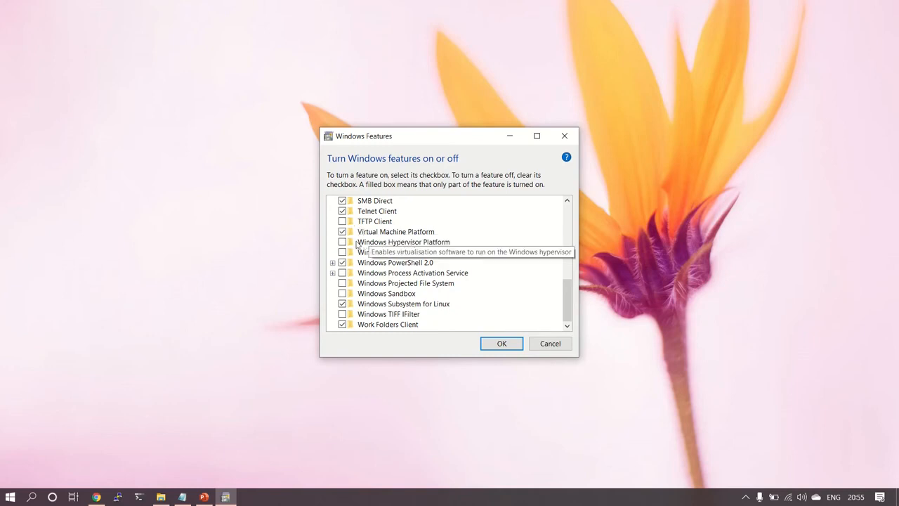
pyautogui.moveTo(343, 231)
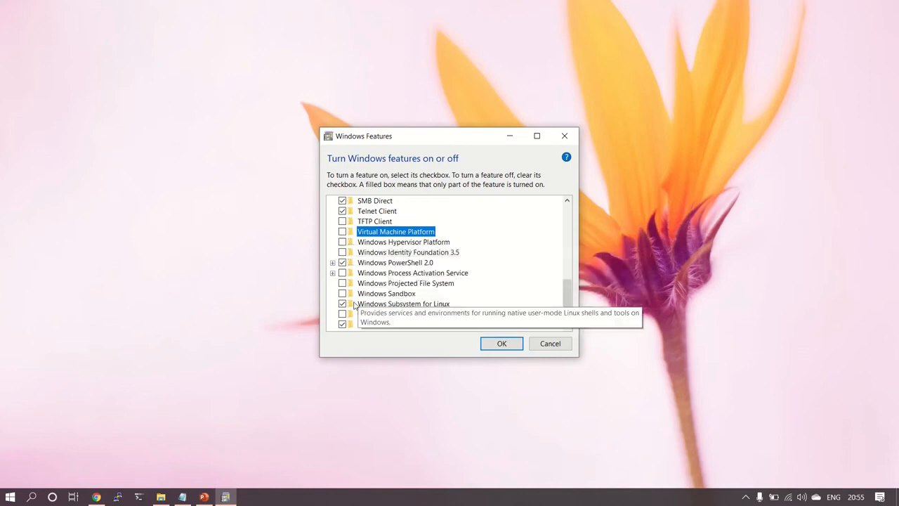
pyautogui.click(404, 303)
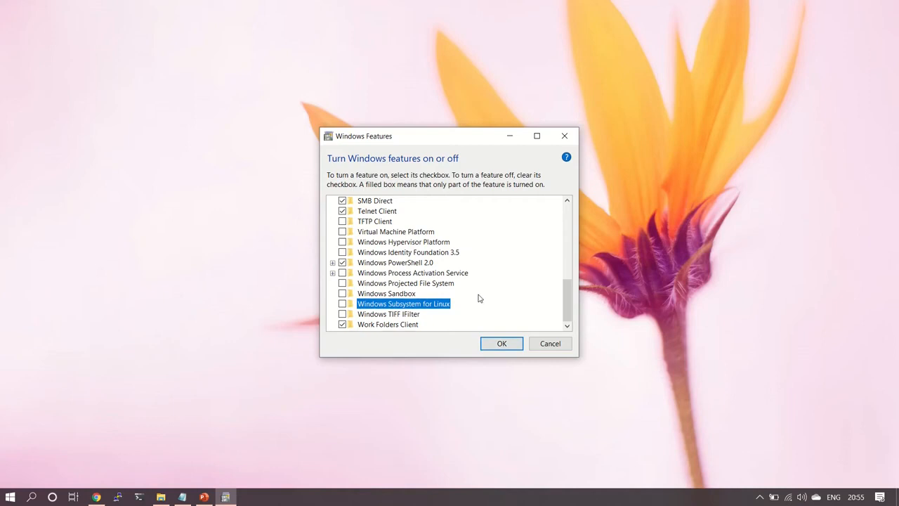
pyautogui.moveTo(550, 343)
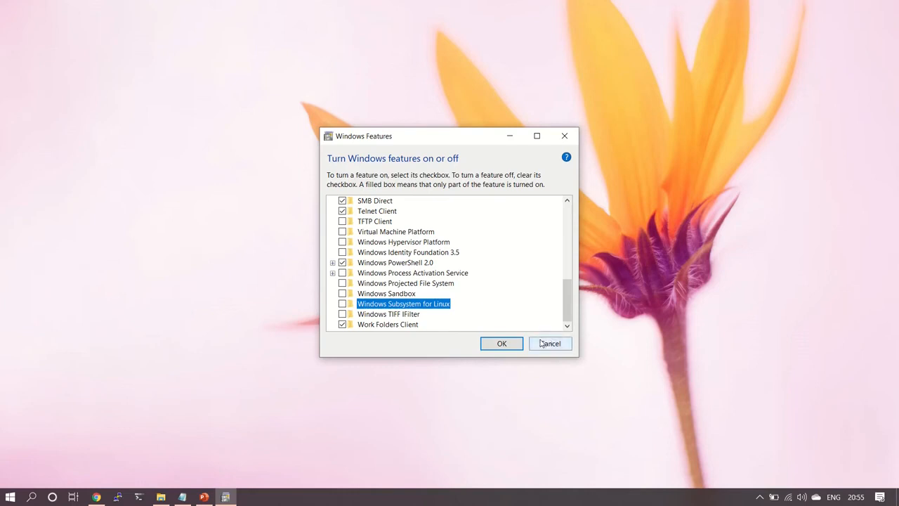
# - Cancel the unticked changes and reopen Turn Windows features on or off via a 'features' search
pyautogui.click(550, 343)
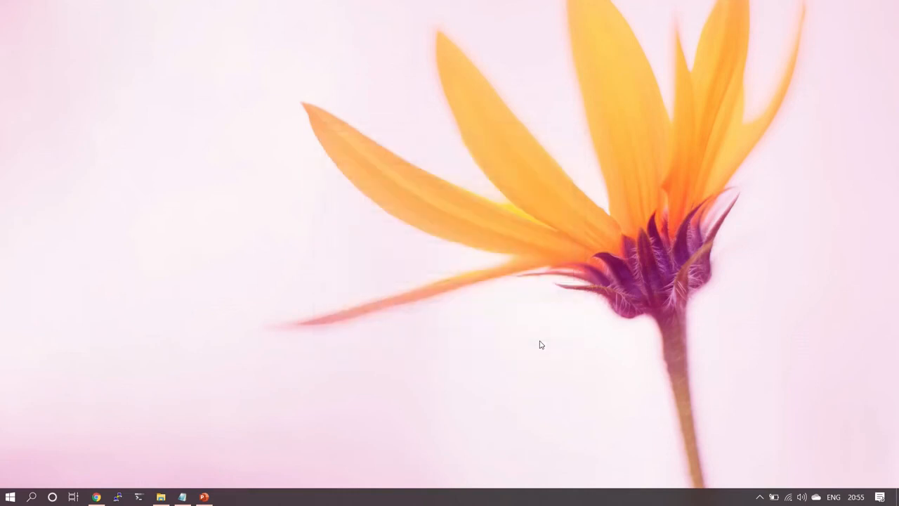
pyautogui.write('fea')
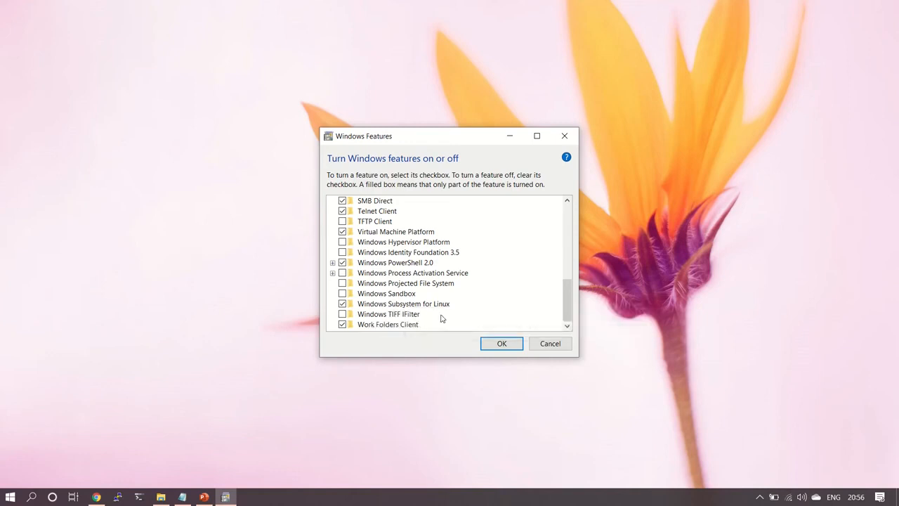
pyautogui.moveTo(403, 303)
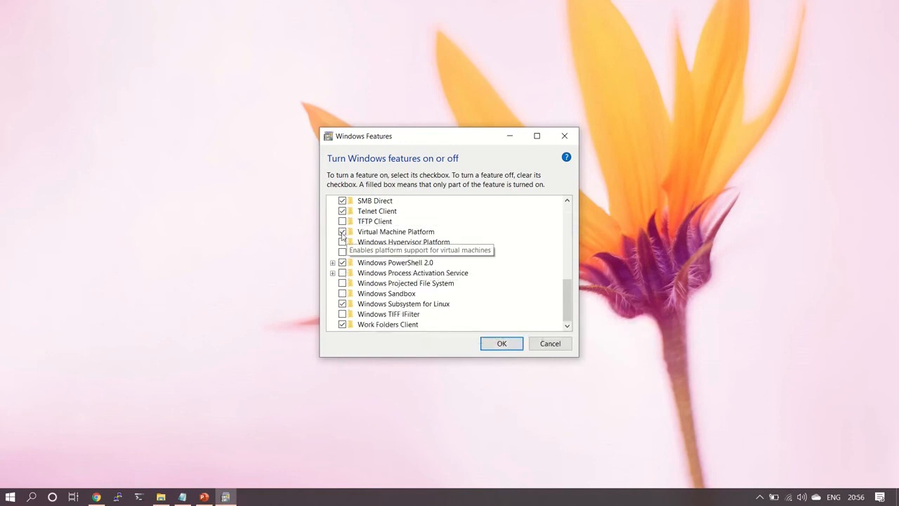
pyautogui.click(342, 232)
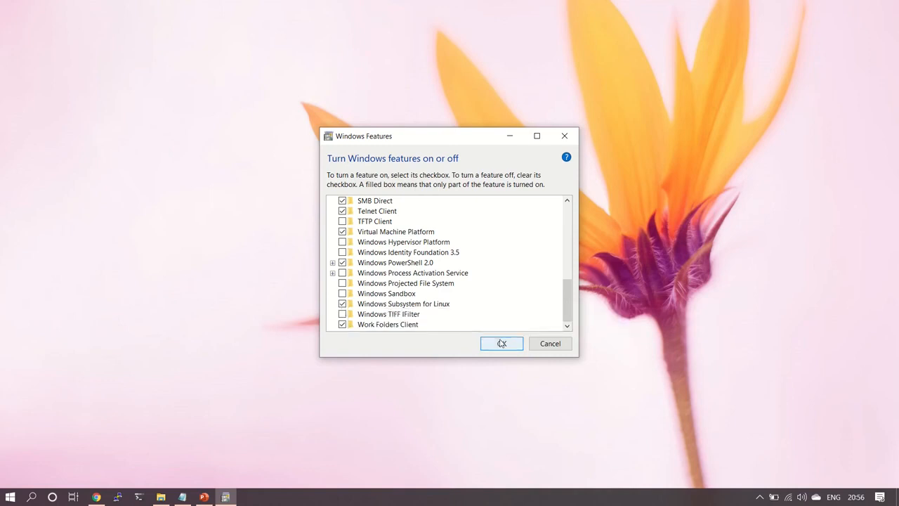
pyautogui.moveTo(492, 306)
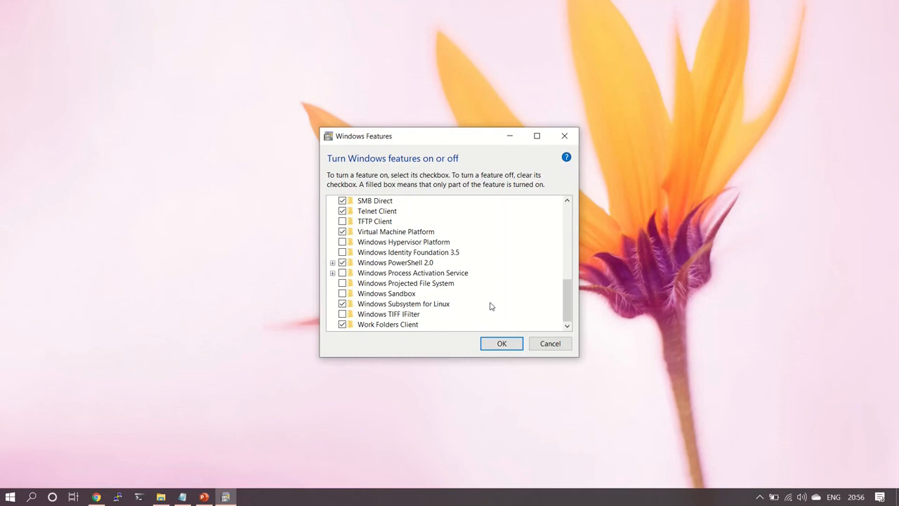
pyautogui.moveTo(517, 336)
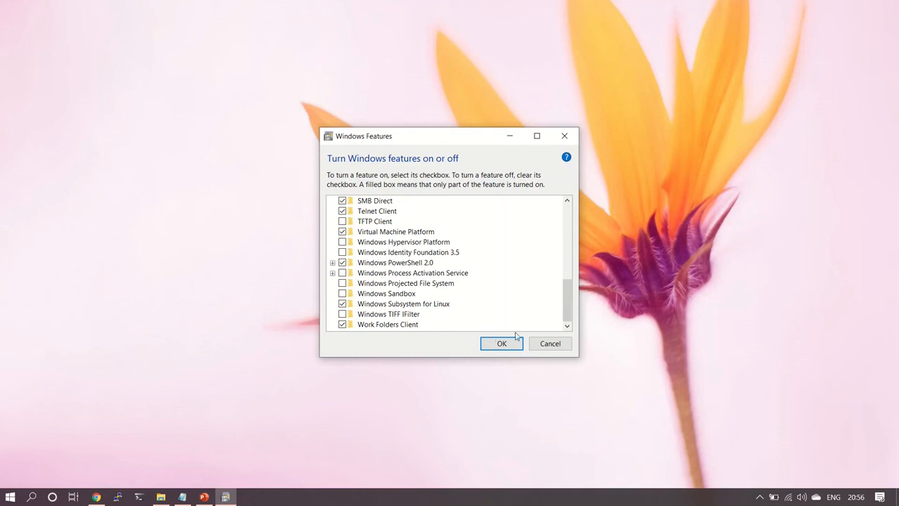
pyautogui.moveTo(550, 344)
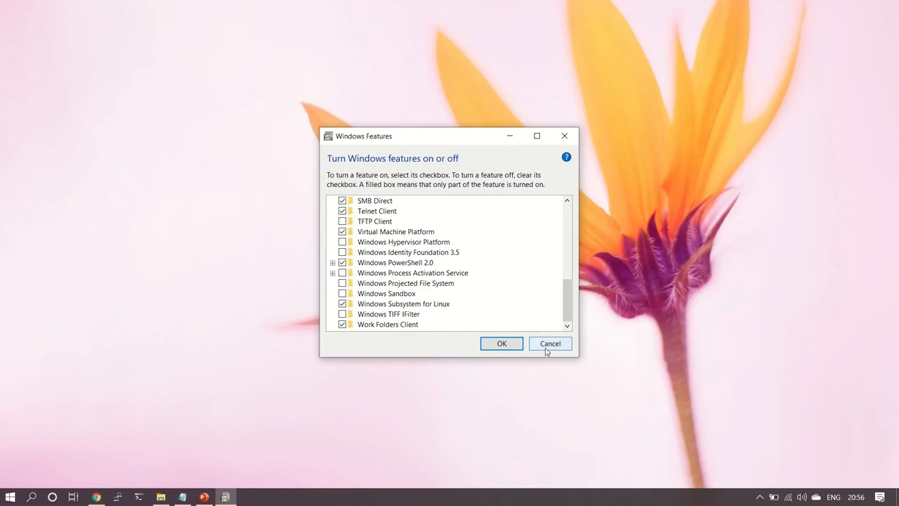
pyautogui.moveTo(548, 349)
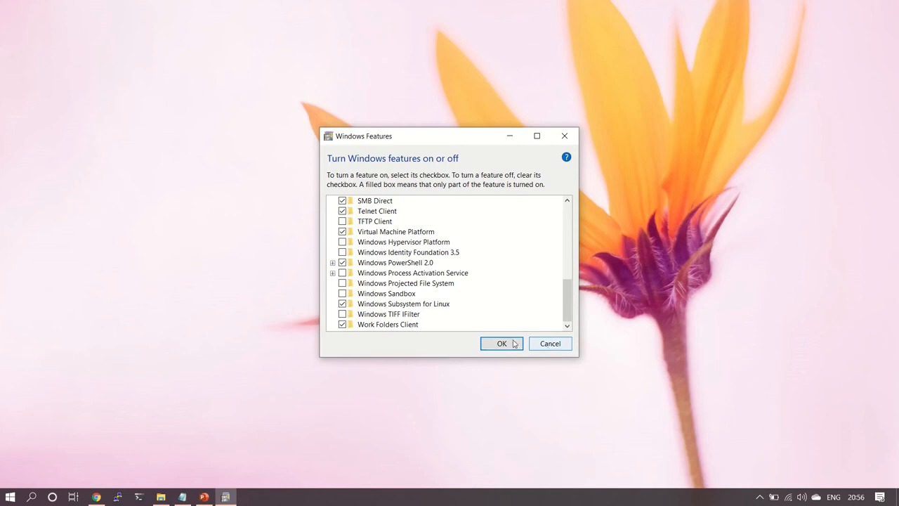
# - Open a maximized PowerShell, run wsl and uname -a, and highlight kernel 4.19.128-microsoft-standard
pyautogui.click(502, 344)
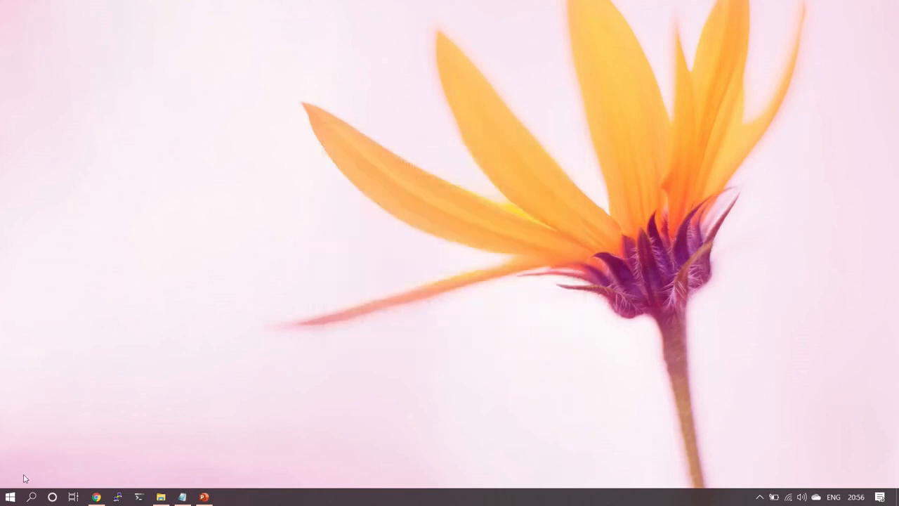
pyautogui.write('pow')
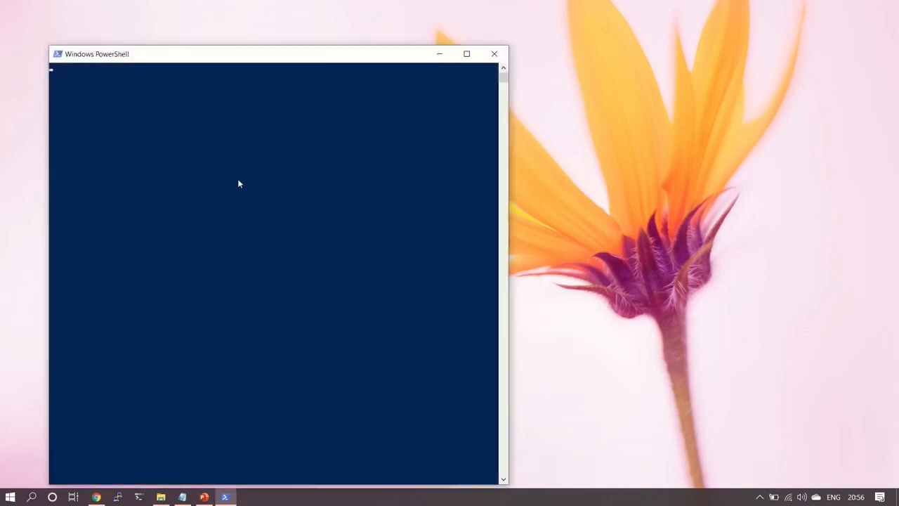
pyautogui.click(466, 54)
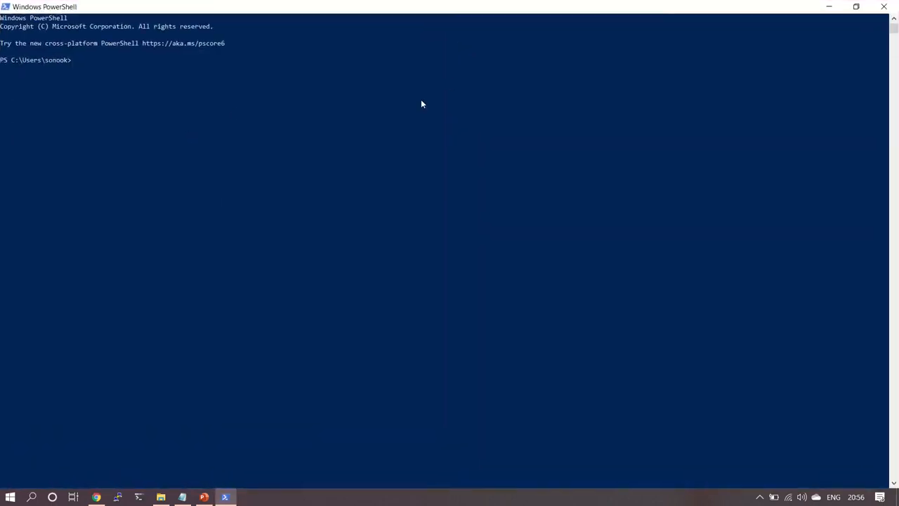
pyautogui.write('wsl2')
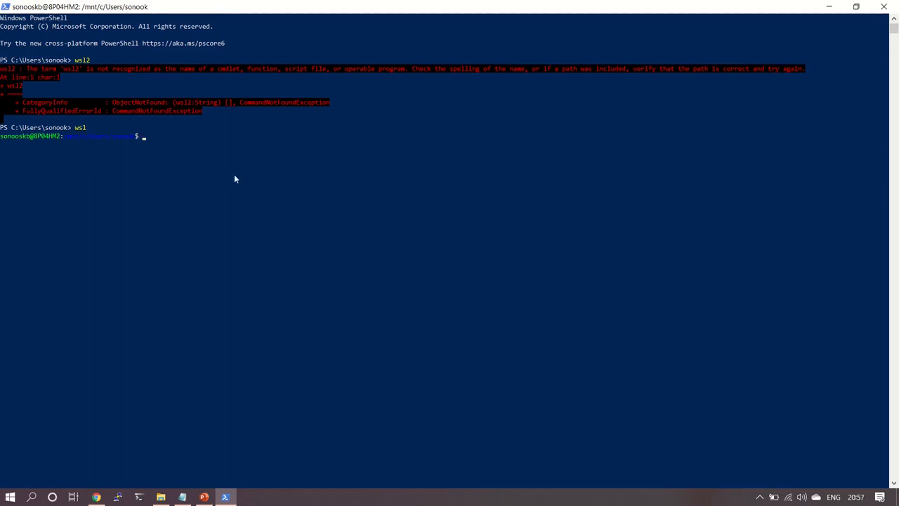
pyautogui.moveTo(34, 140)
pyautogui.write('uname -a')
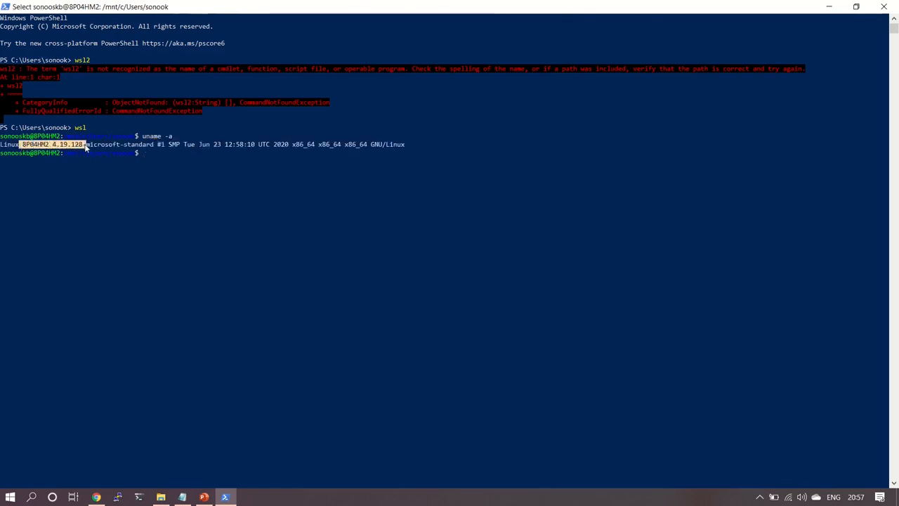
pyautogui.moveTo(84, 144); pyautogui.dragTo(158, 144)
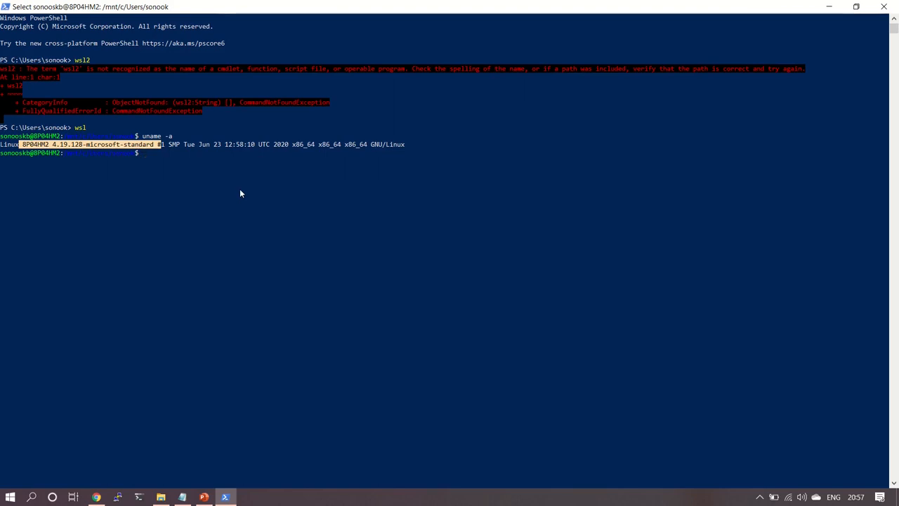
pyautogui.moveTo(236, 452)
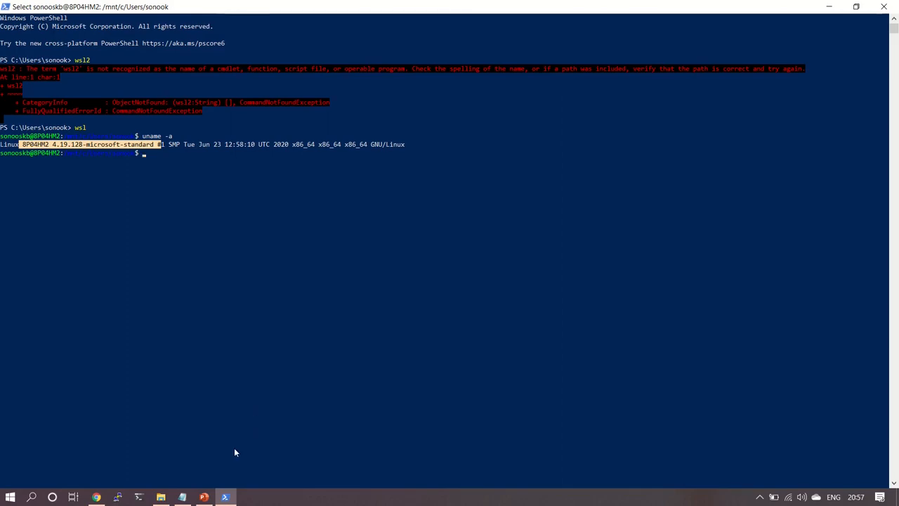